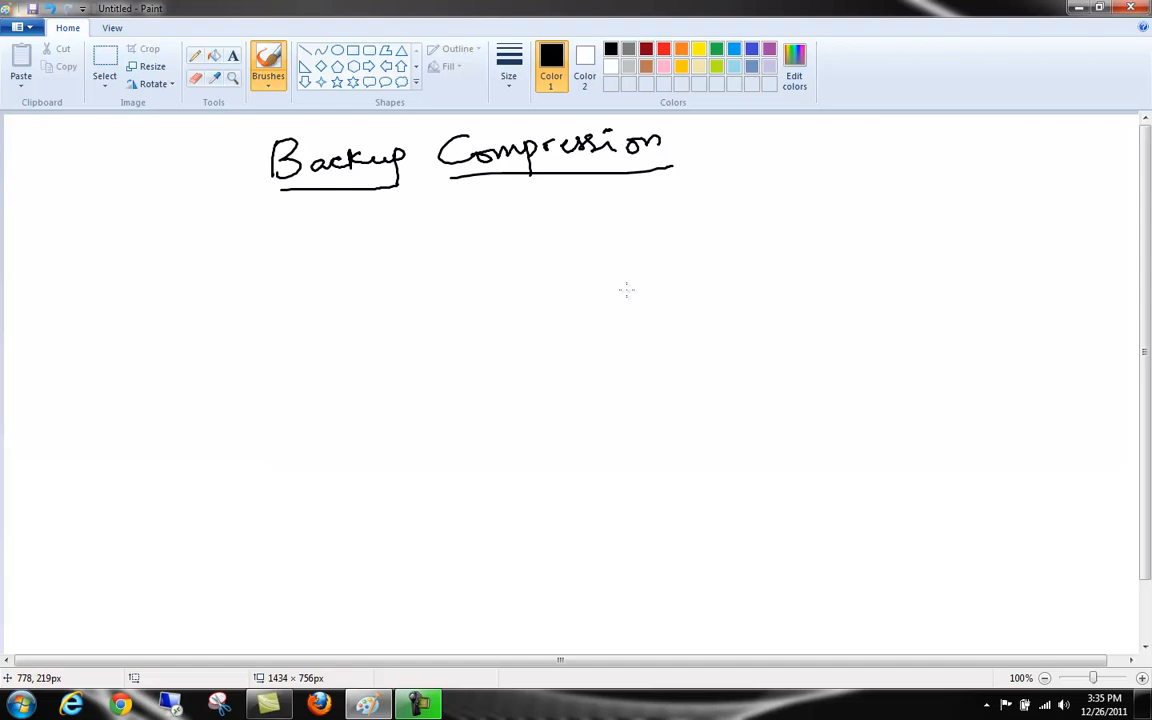
Hand-write an underlined '2008' heading and write 'Enterprise' beneath it.
drag(265, 215, 280, 210)
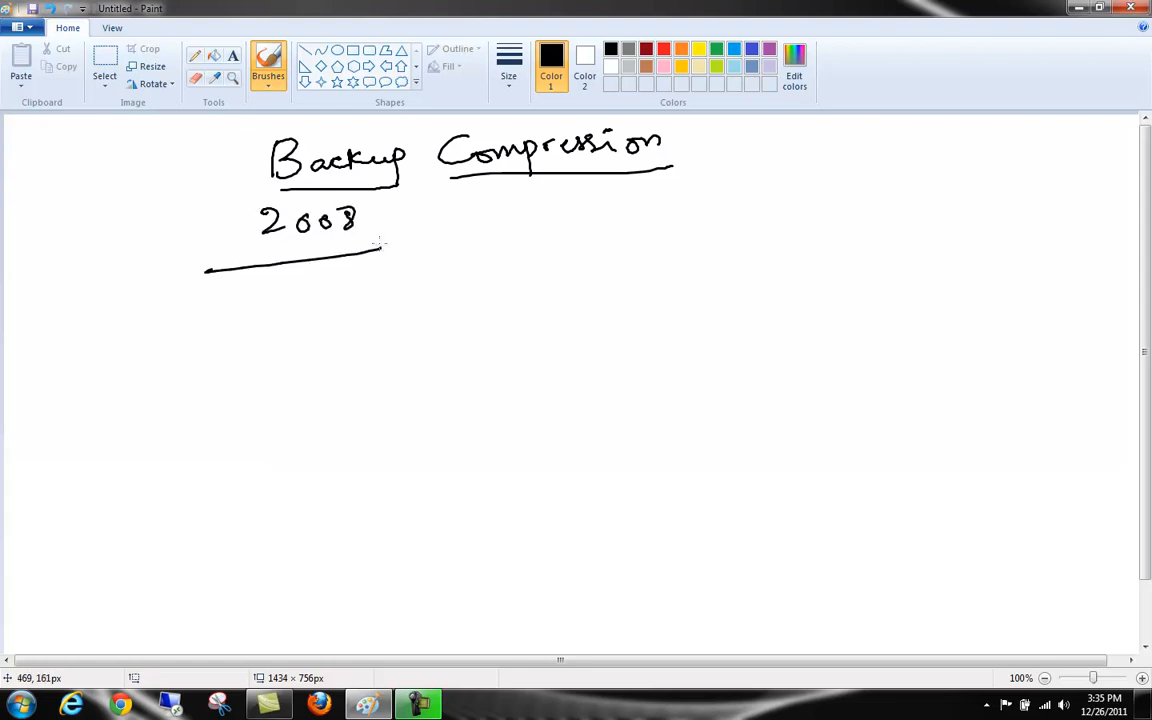
drag(235, 310, 285, 295)
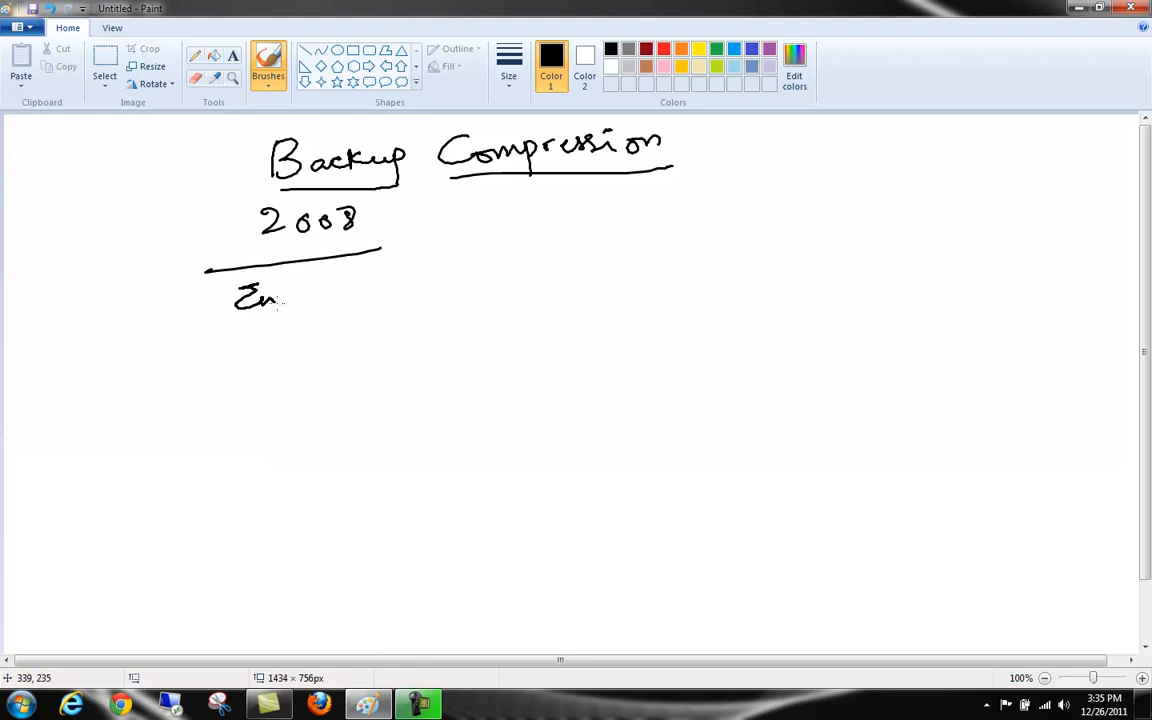
drag(285, 295, 345, 290)
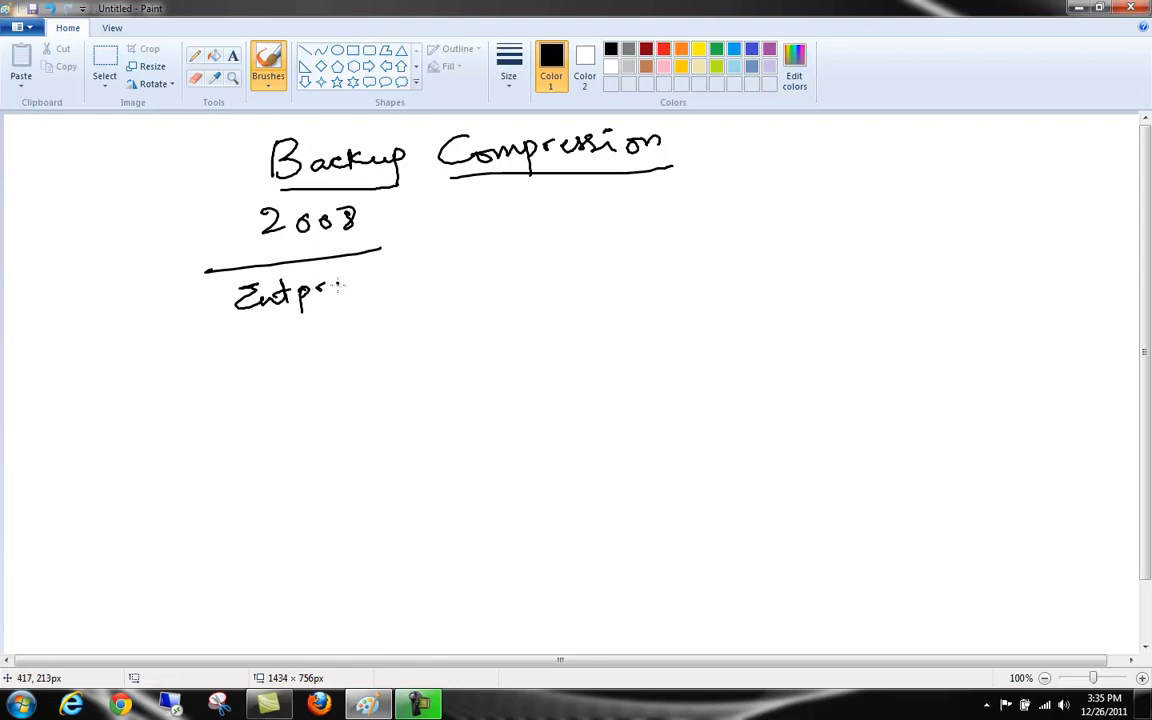
drag(330, 285, 375, 290)
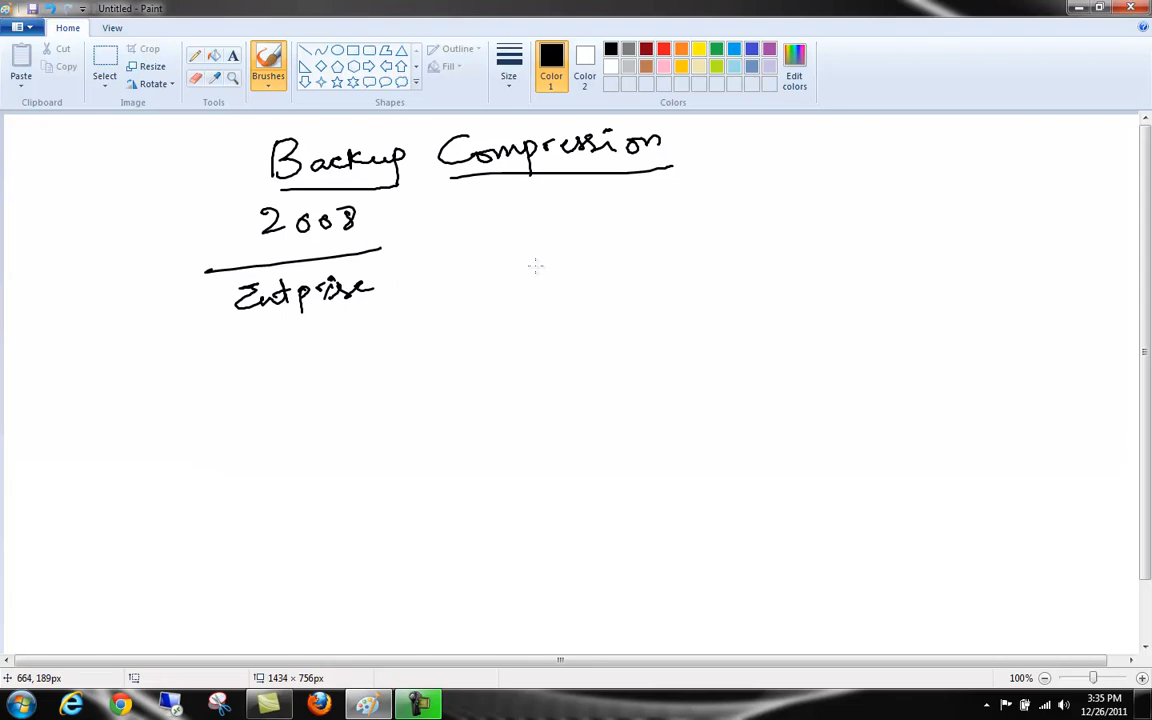
mouse_move(515, 262)
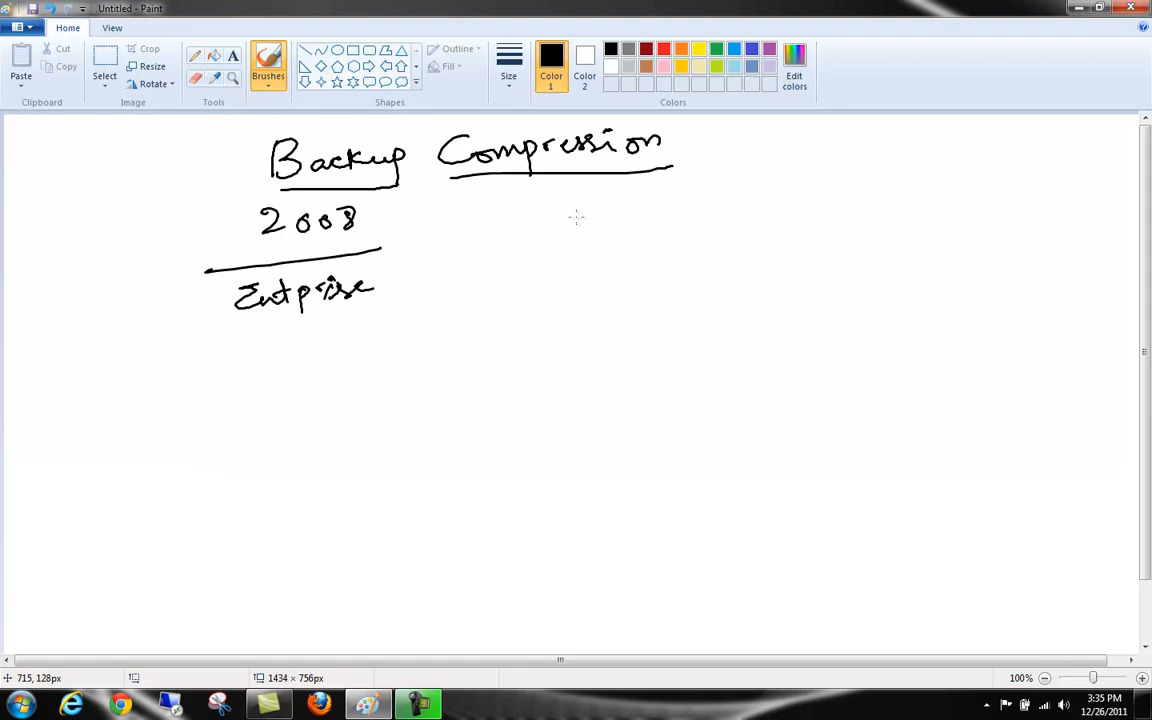
Draw a vertical divider right of the 2008 column and write the '2008 R2' heading.
drag(437, 200, 437, 390)
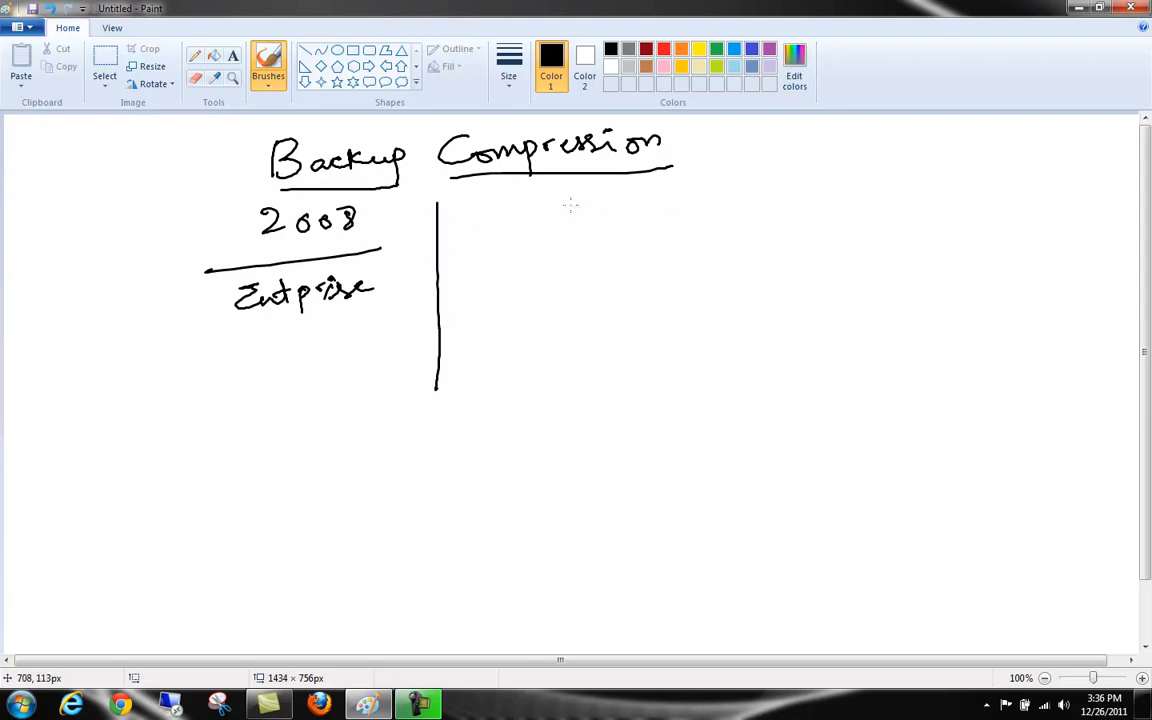
drag(558, 215, 640, 205)
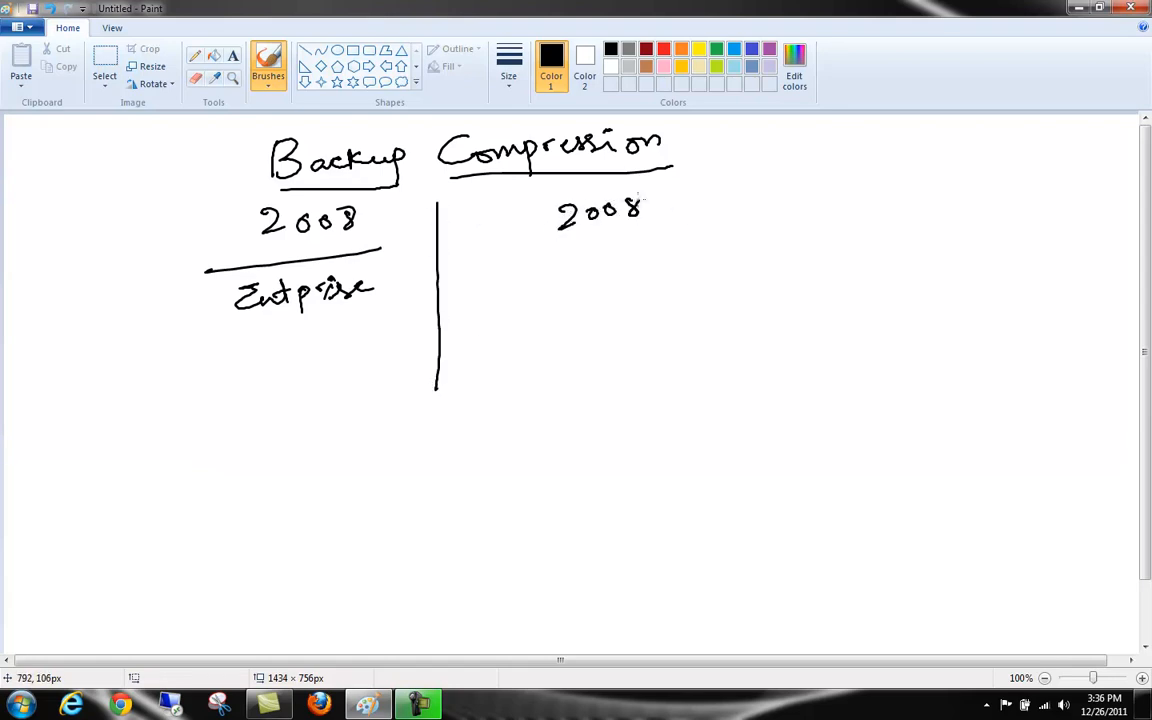
drag(665, 205, 725, 210)
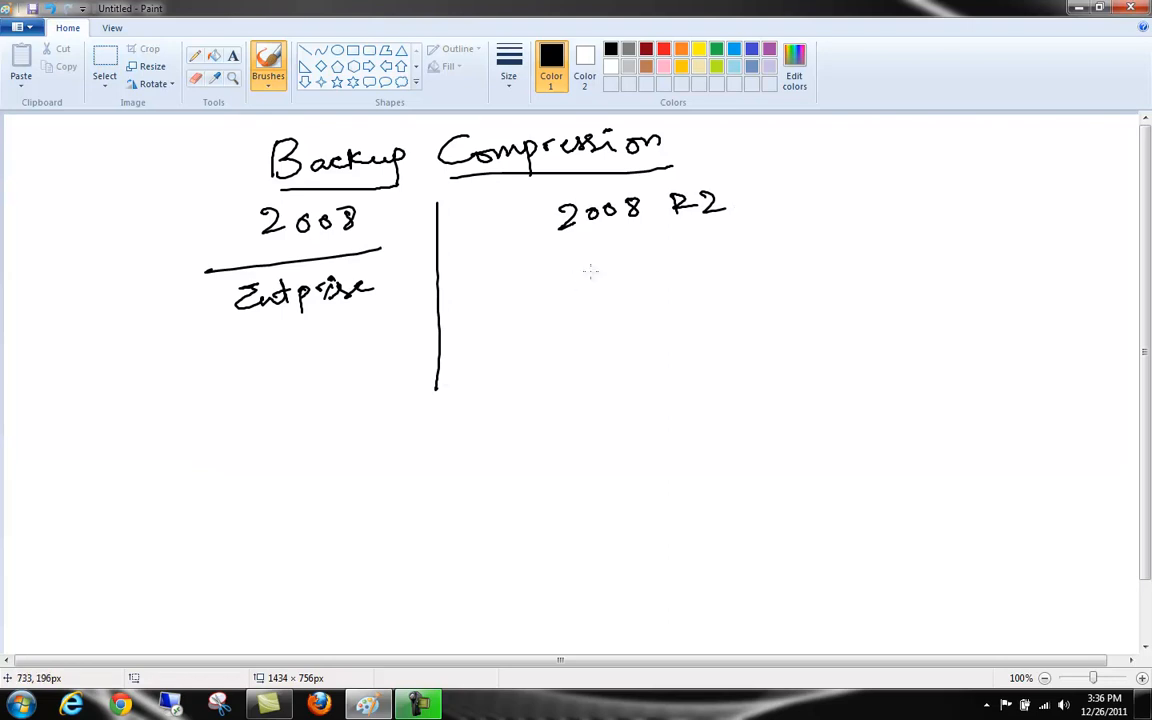
List 'Std', 'Ent' and 'Datacenter' under 2008 R2, with a second divider to the right.
drag(575, 265, 640, 270)
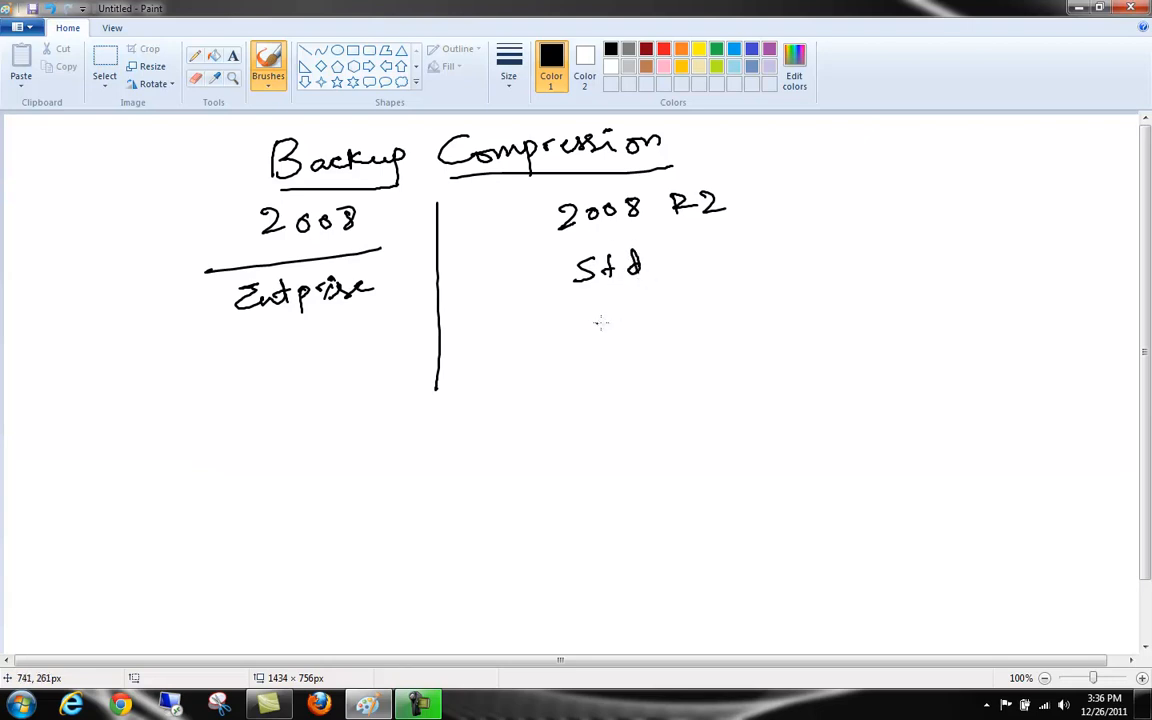
drag(568, 310, 628, 325)
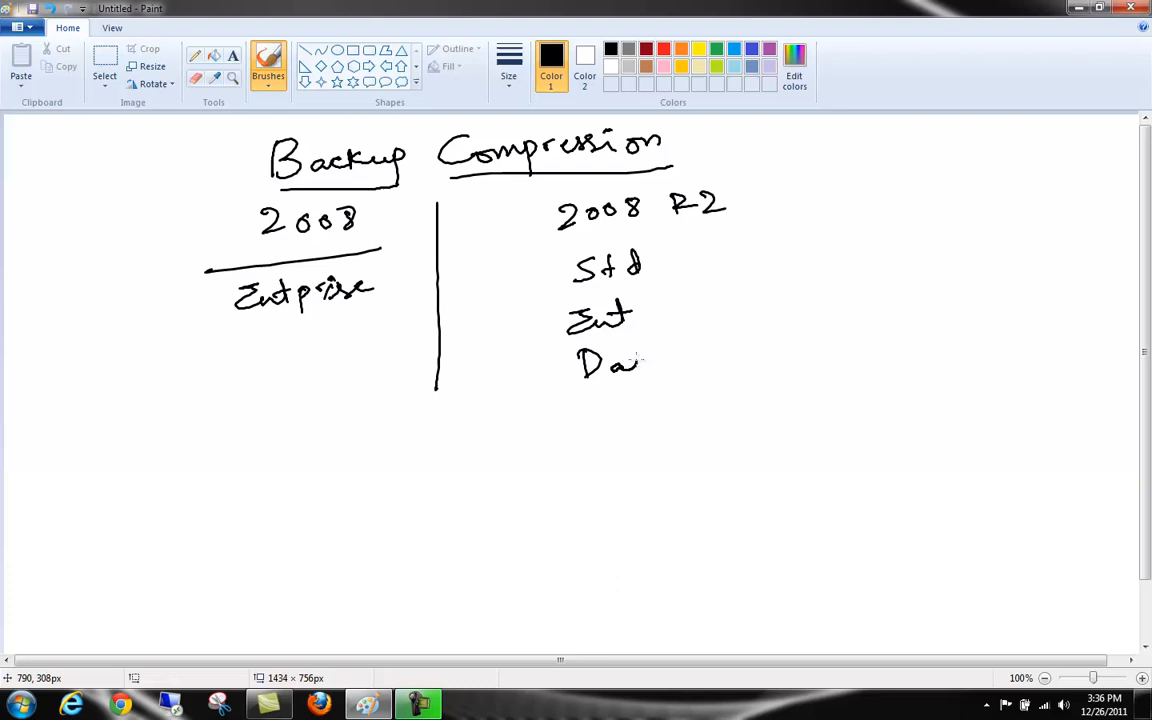
drag(640, 360, 730, 360)
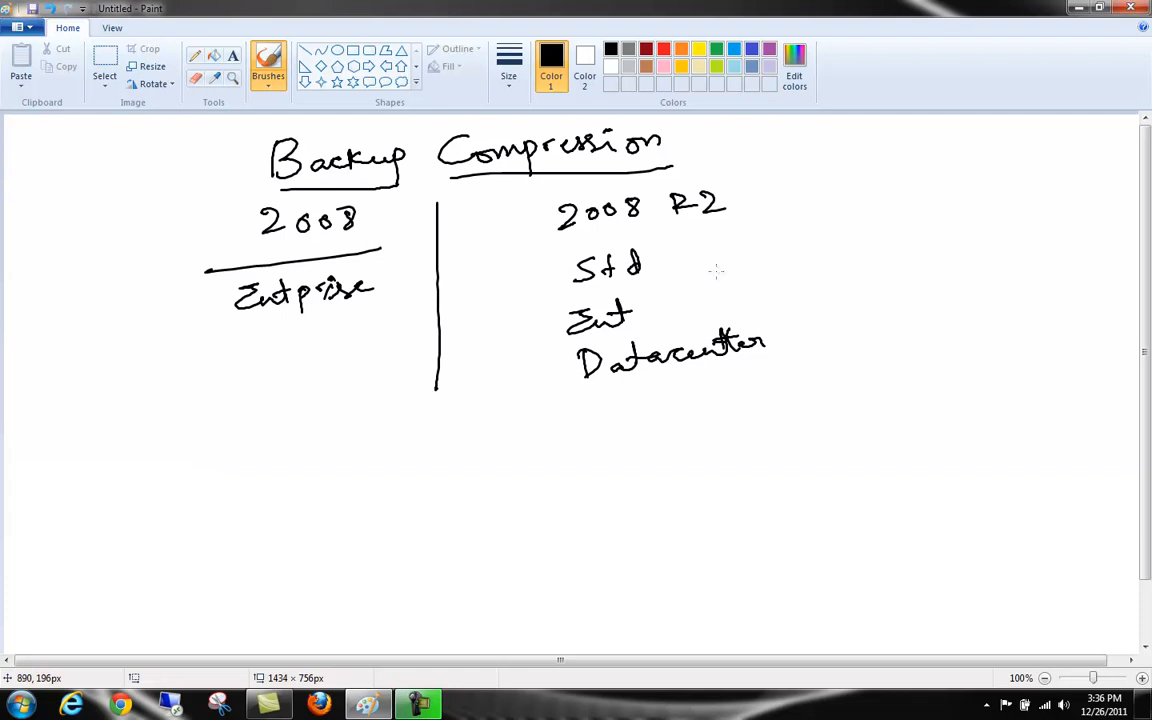
drag(840, 225, 828, 362)
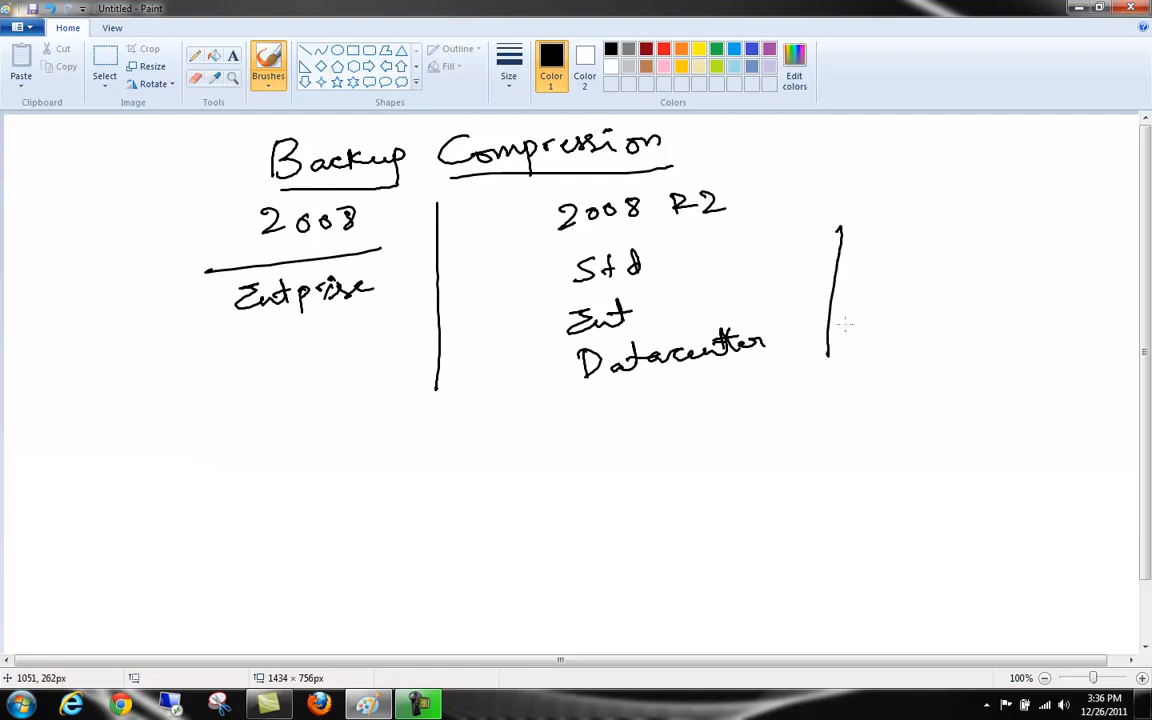
Write 'Dev' and 'Ent Eval' on the right, underline '2008 R2', and tick Std and Datacenter.
drag(905, 240, 985, 235)
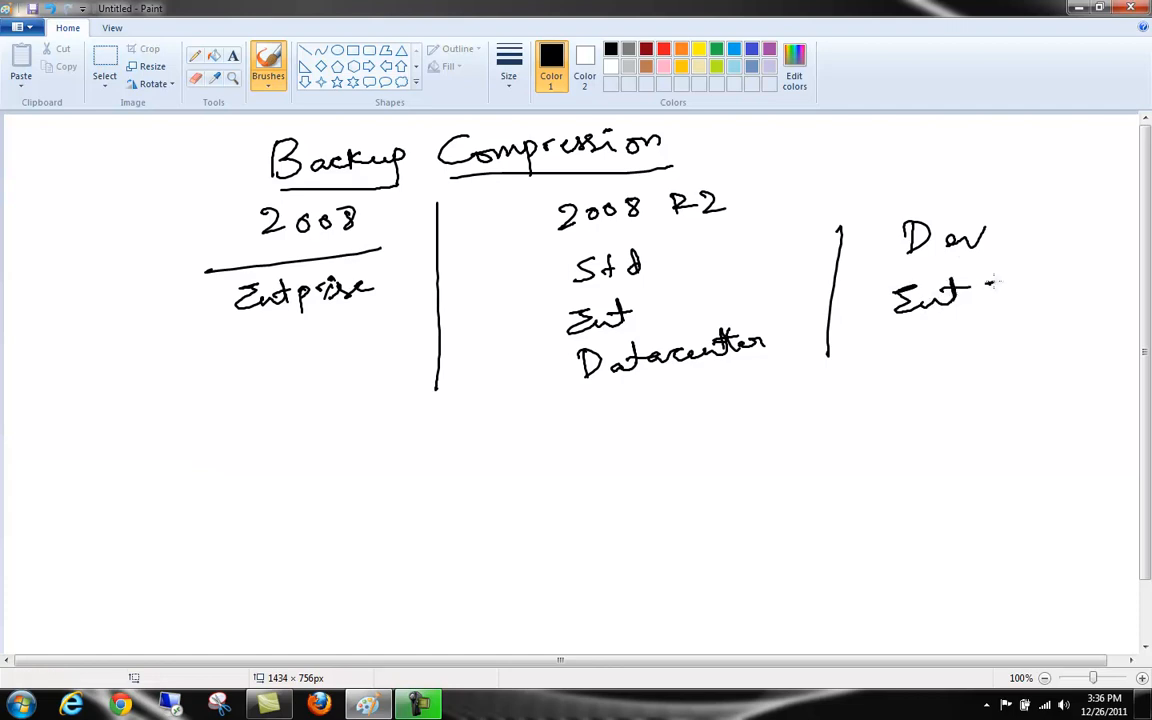
drag(985, 295, 1050, 295)
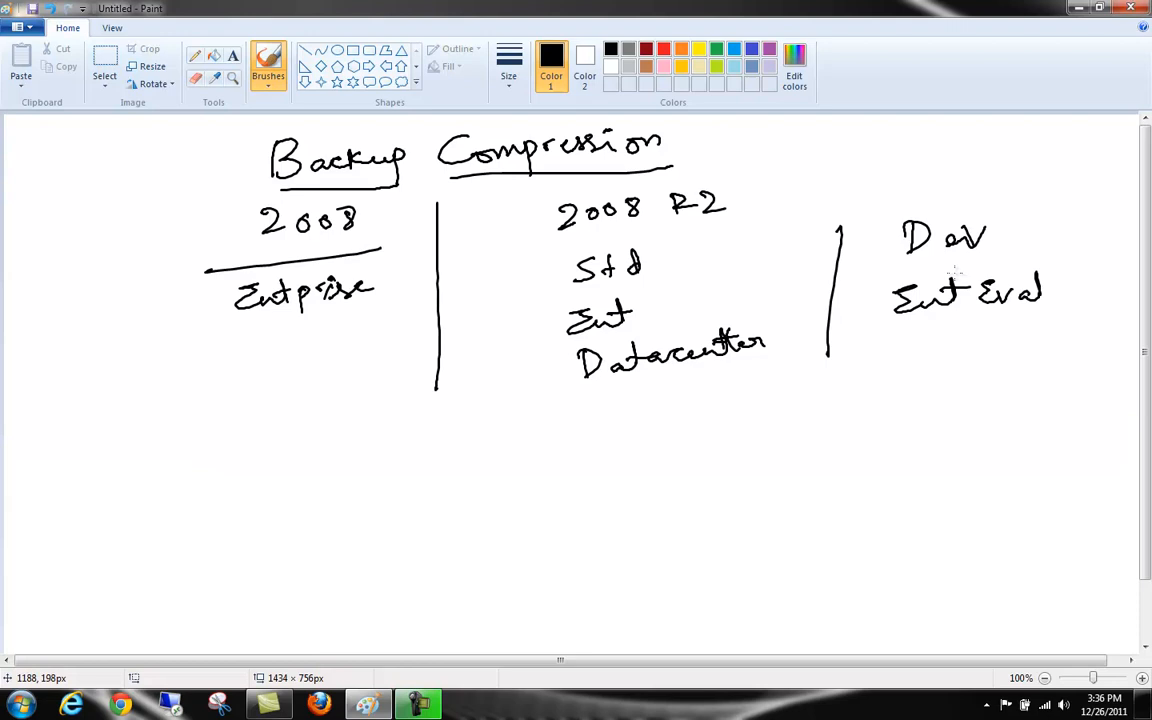
mouse_move(1024, 300)
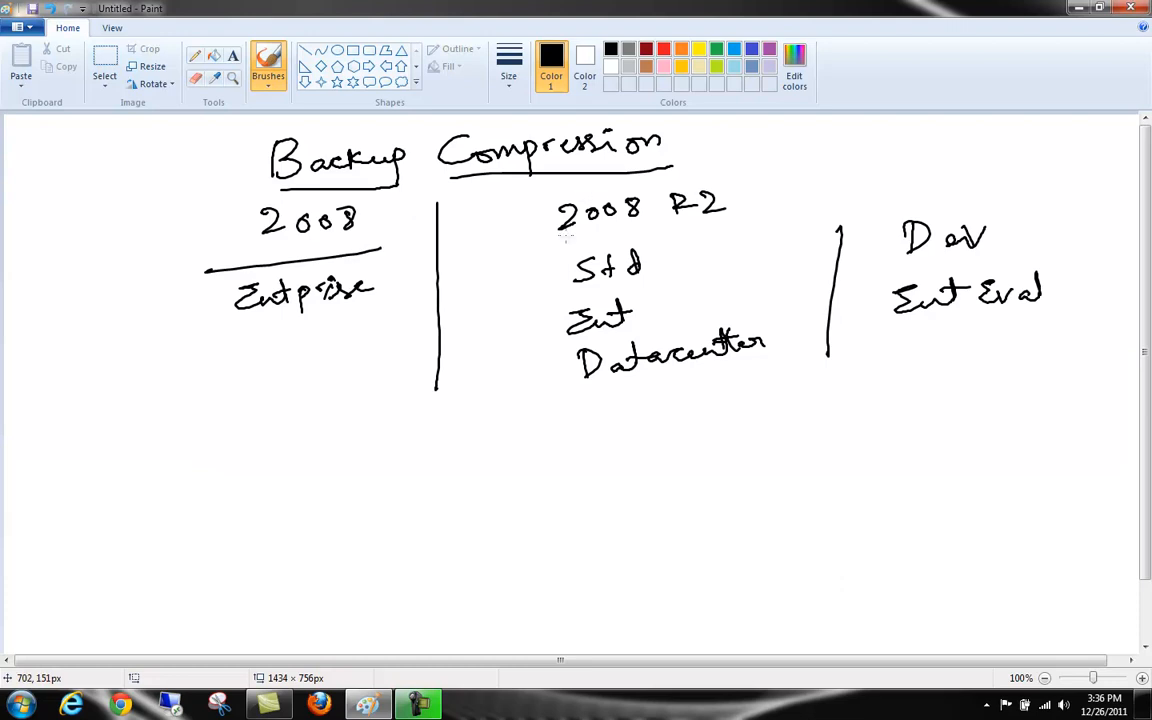
drag(547, 233, 742, 227)
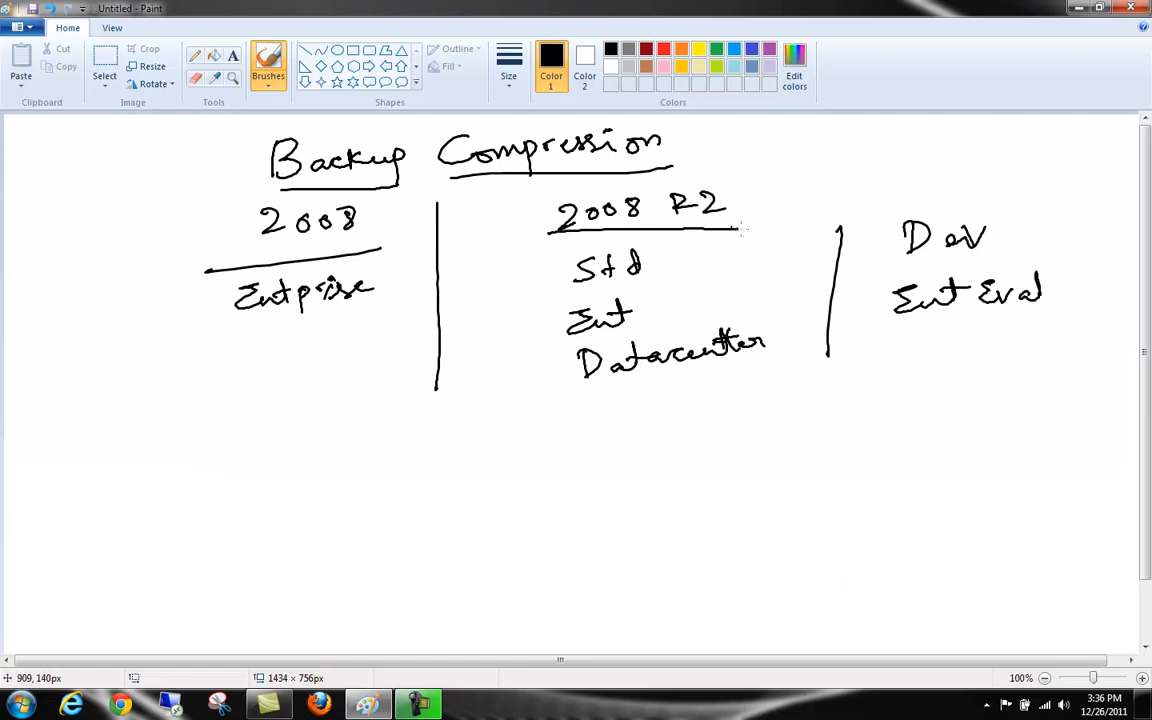
drag(662, 257, 718, 243)
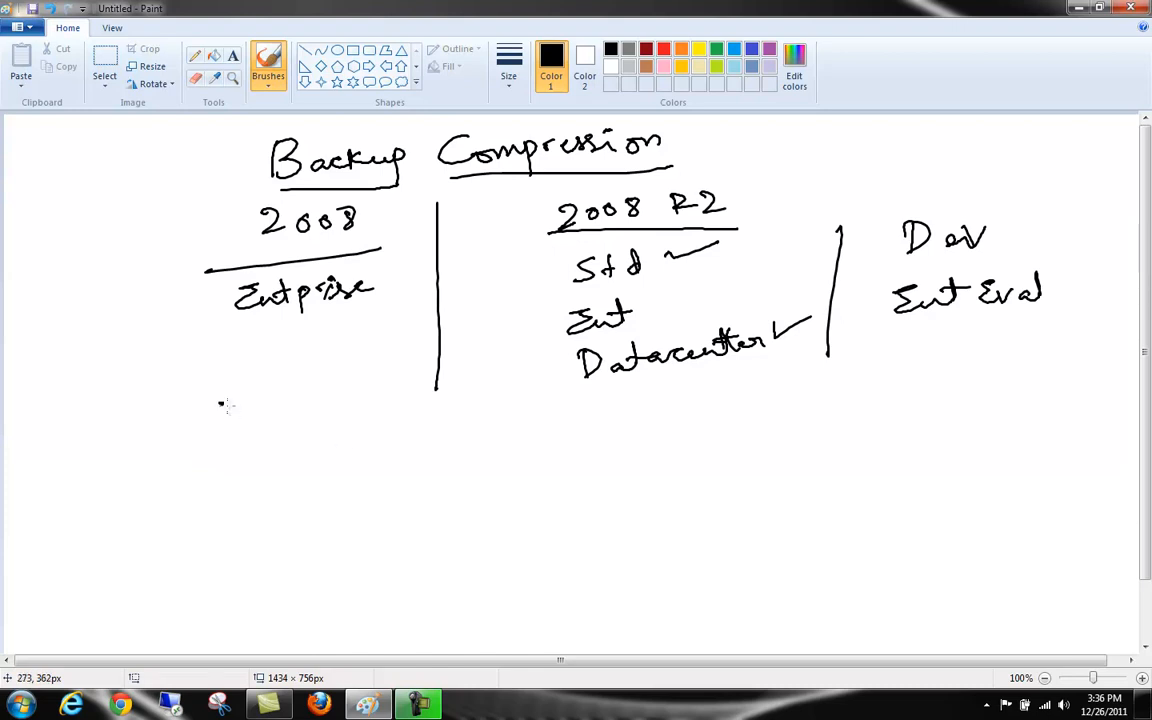
Draw a long horizontal line beneath all three edition columns.
drag(221, 404, 870, 420)
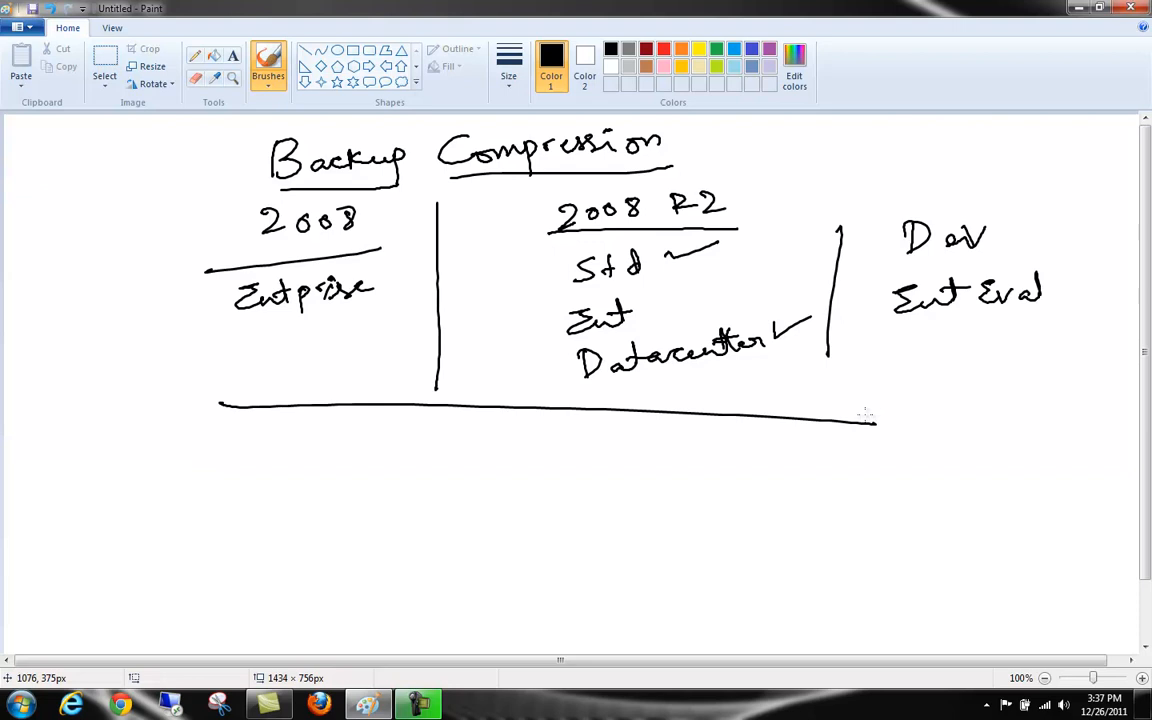
mouse_move(53, 351)
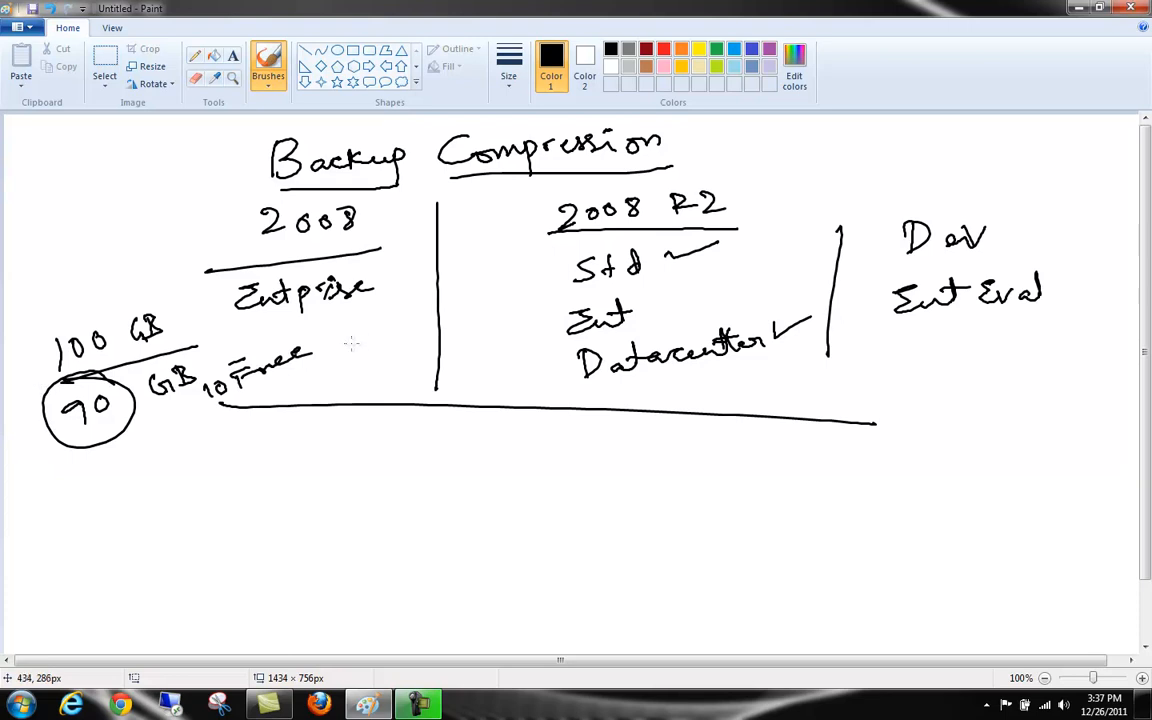
mouse_move(370, 338)
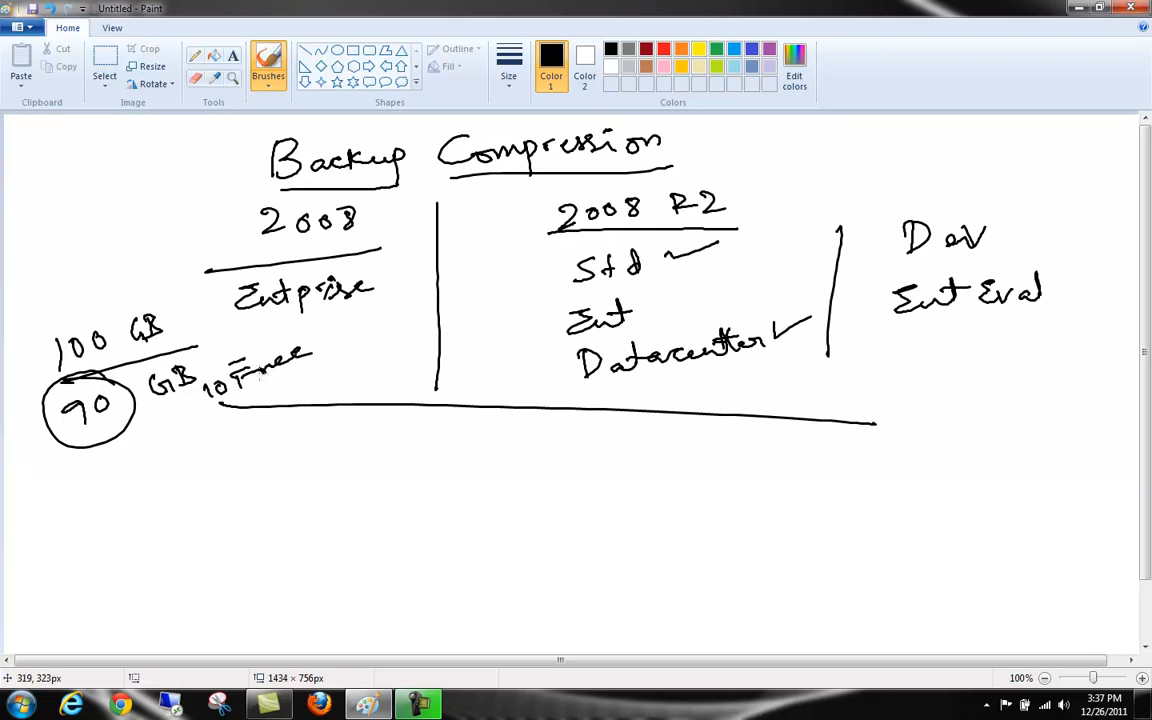
mouse_move(260, 372)
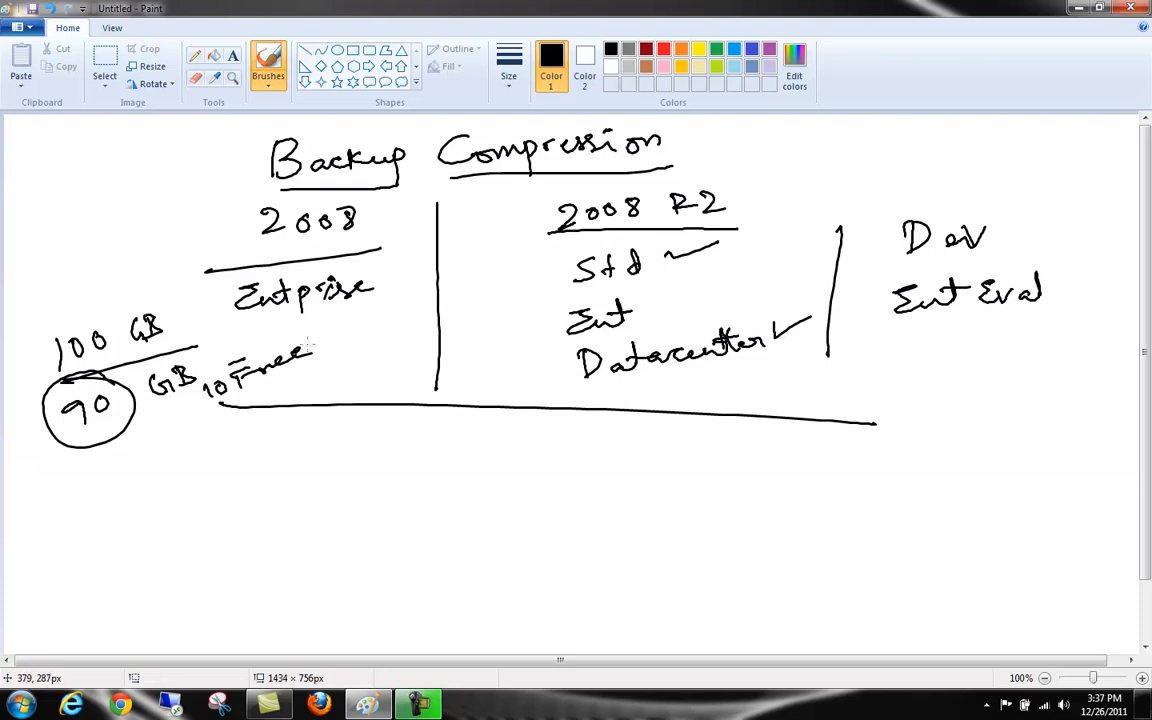
mouse_move(155, 498)
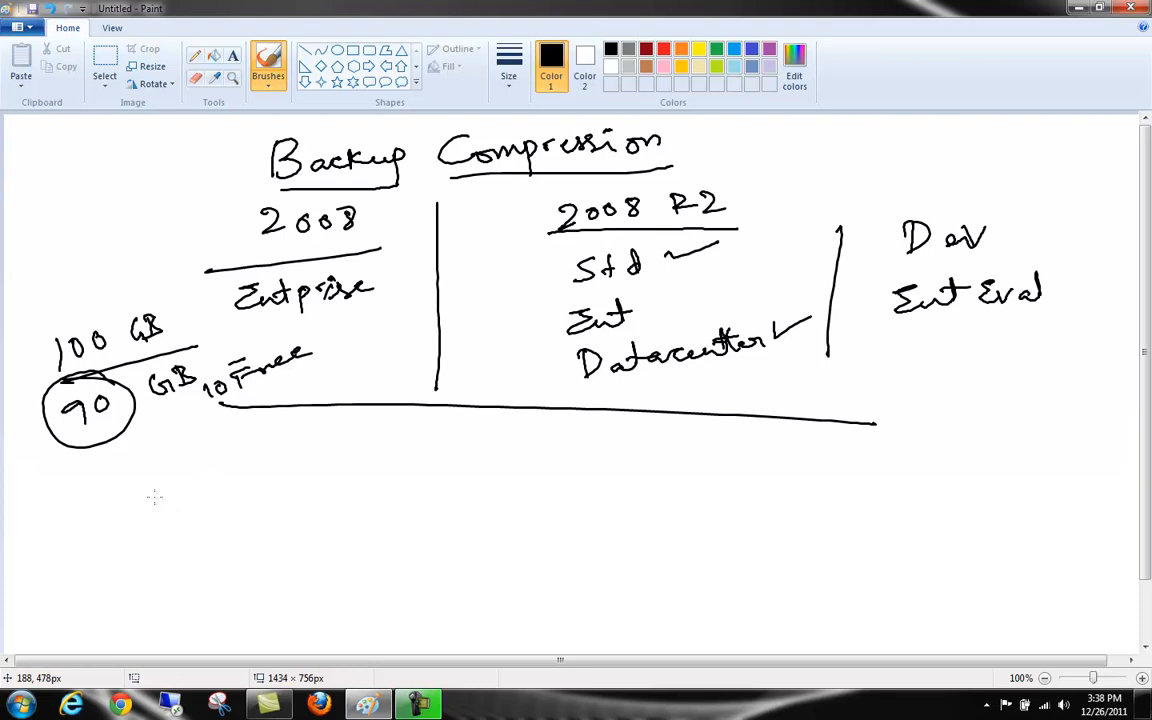
Draw an oval for the compressed 30 GB size below the 90 GB circle.
drag(112, 505, 130, 525)
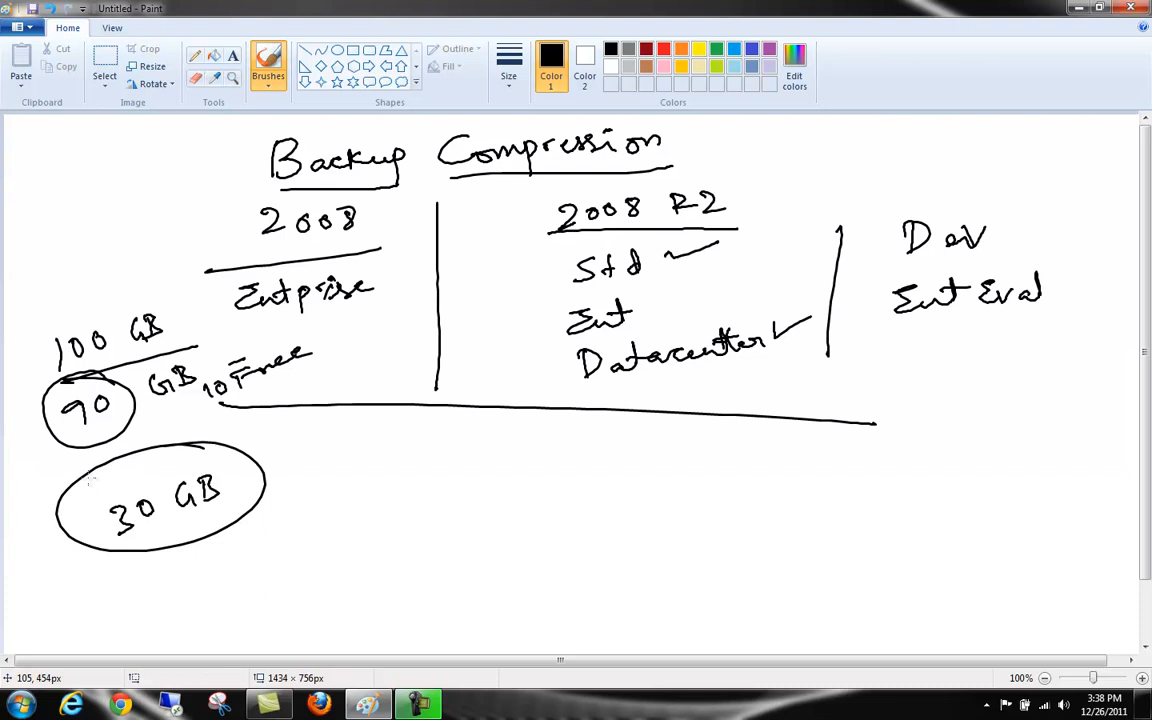
mouse_move(433, 384)
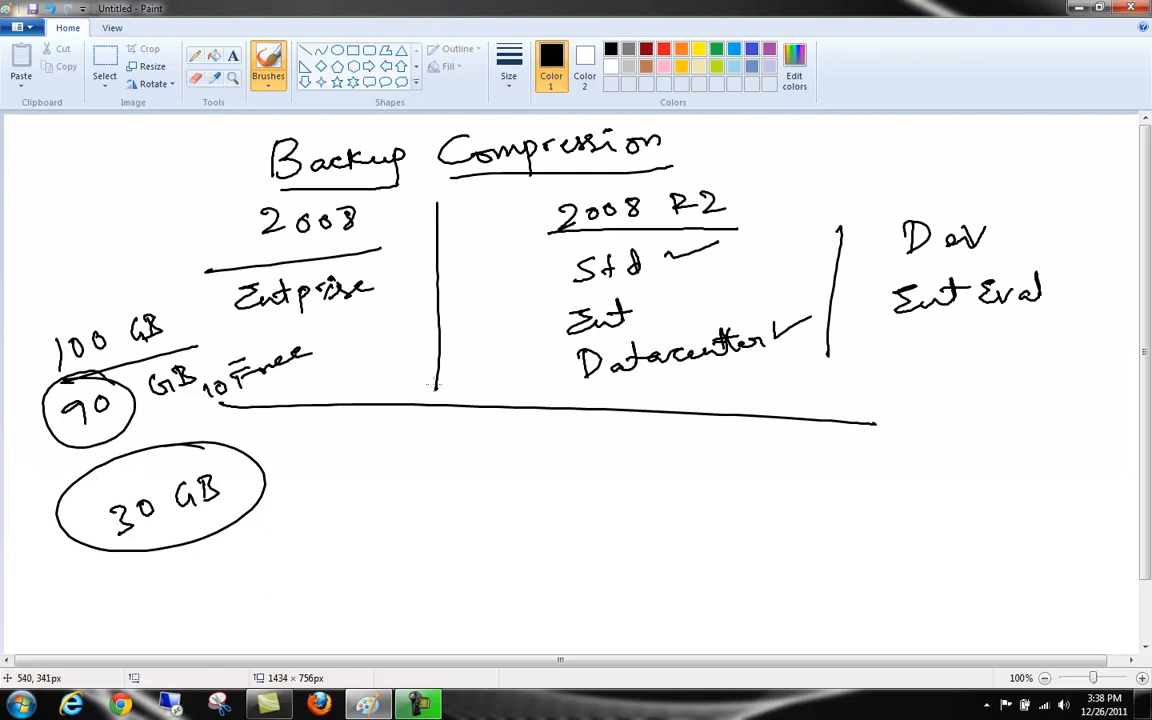
mouse_move(222, 417)
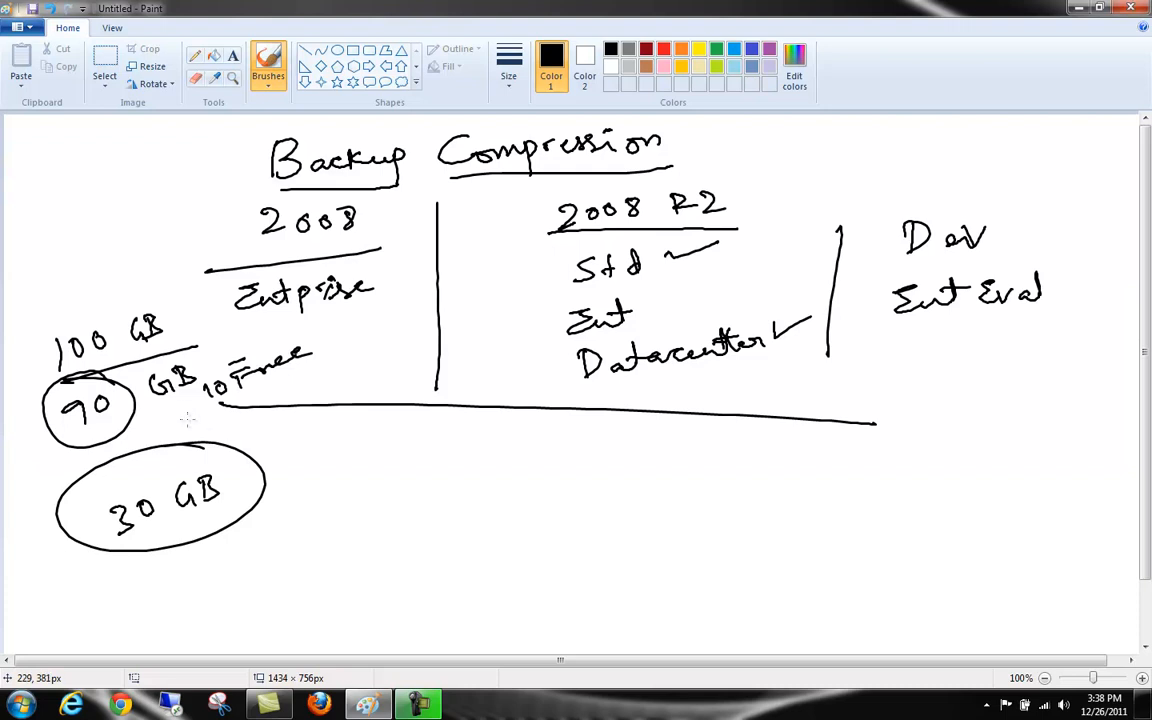
mouse_move(243, 410)
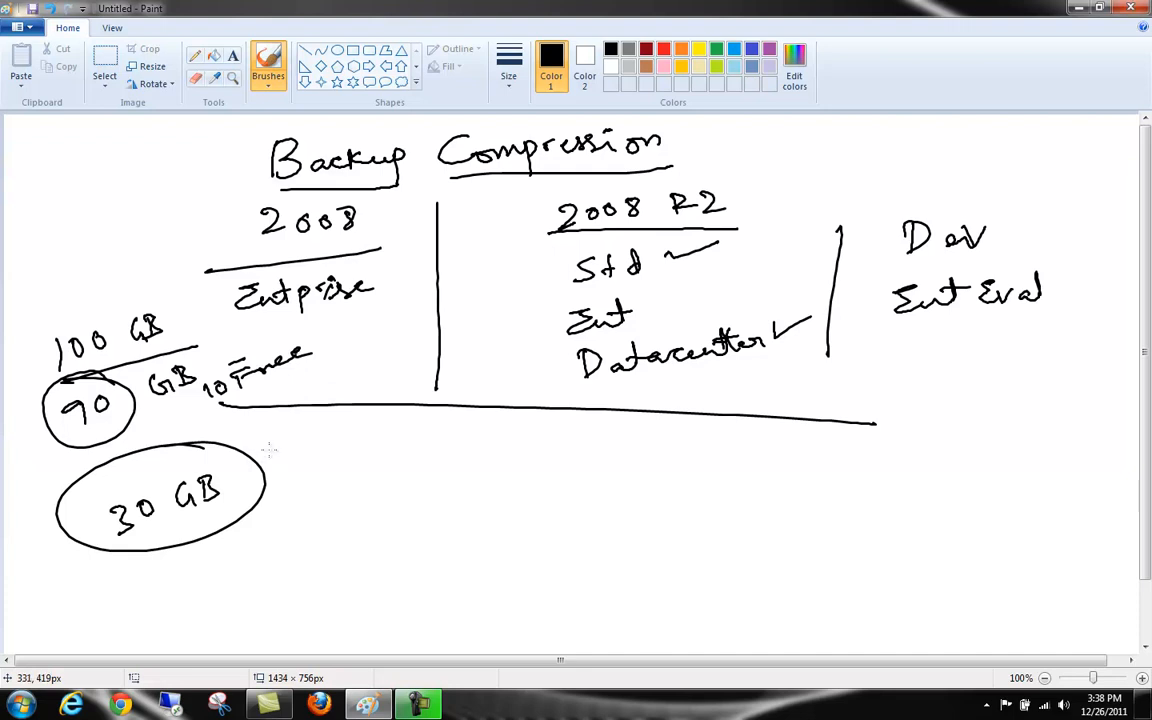
mouse_move(285, 438)
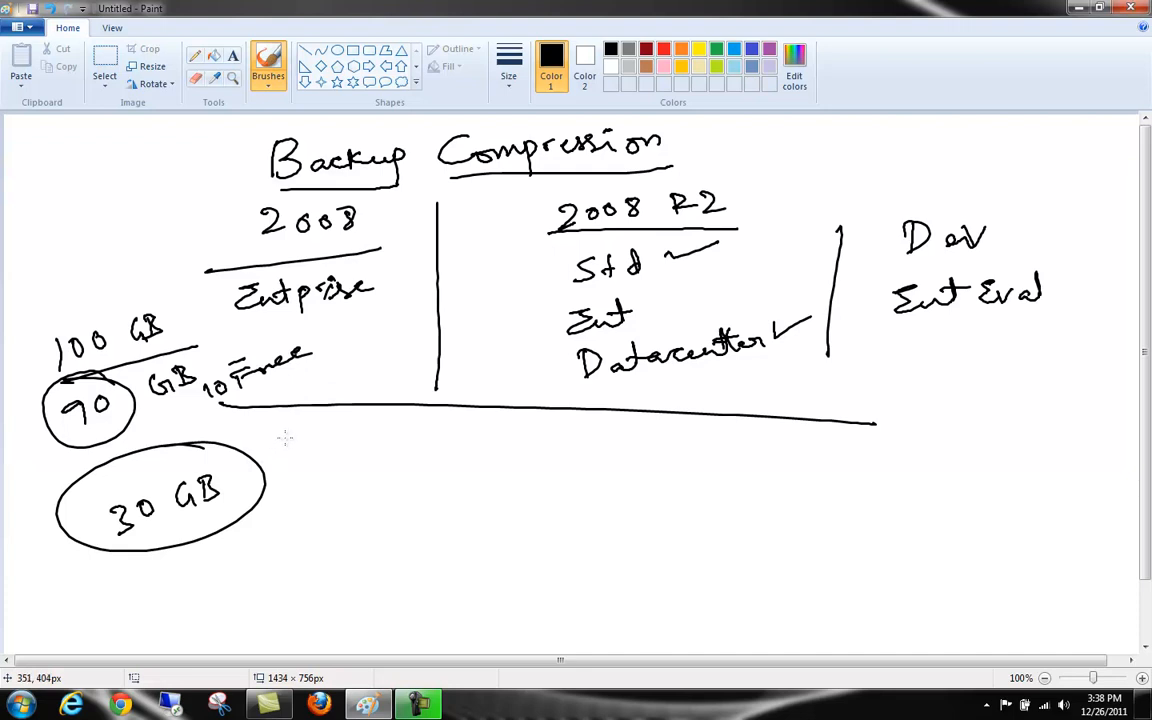
mouse_move(280, 440)
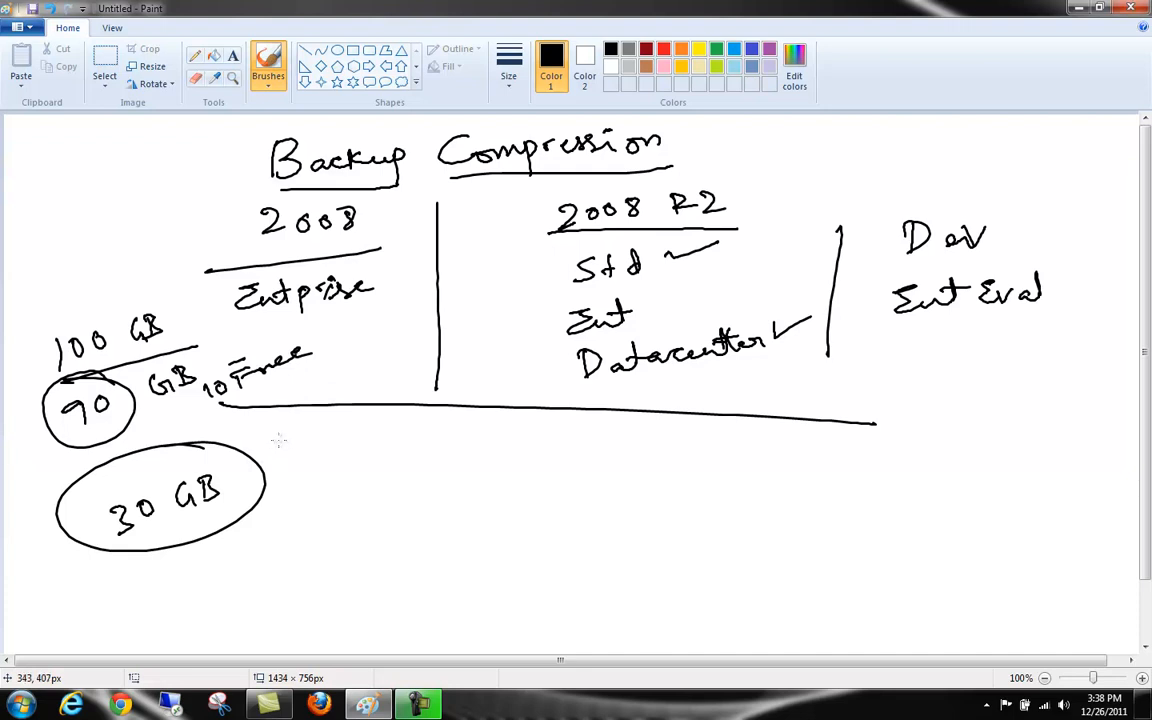
mouse_move(289, 433)
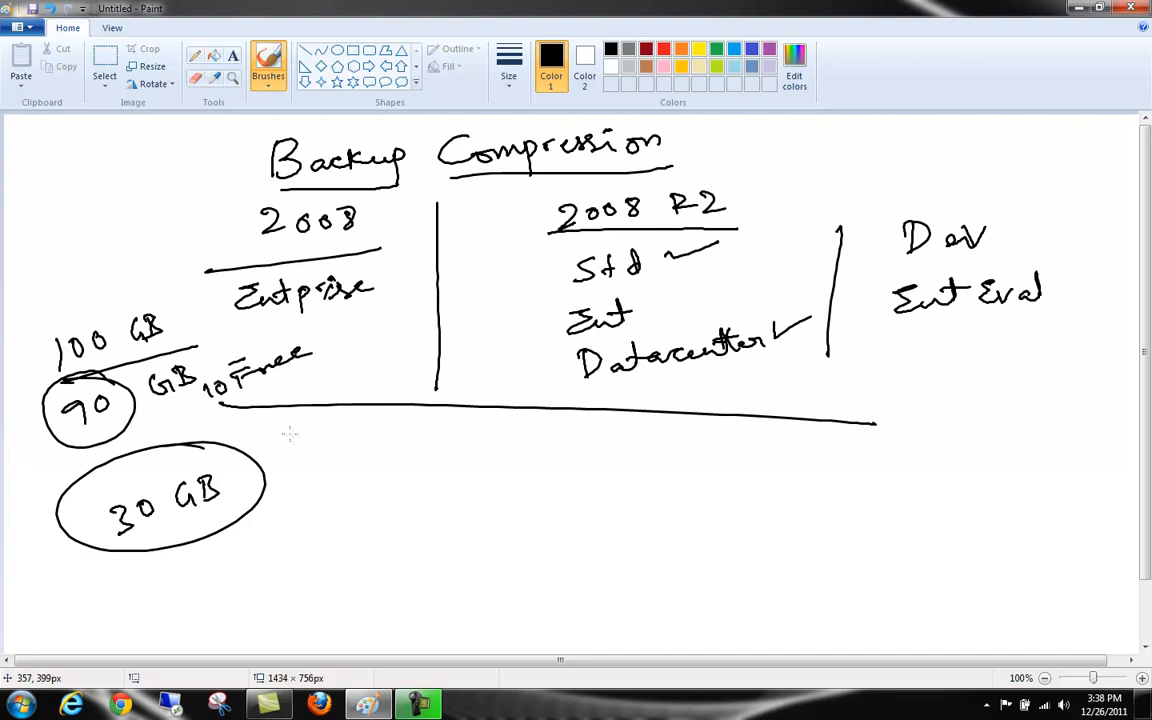
mouse_move(288, 432)
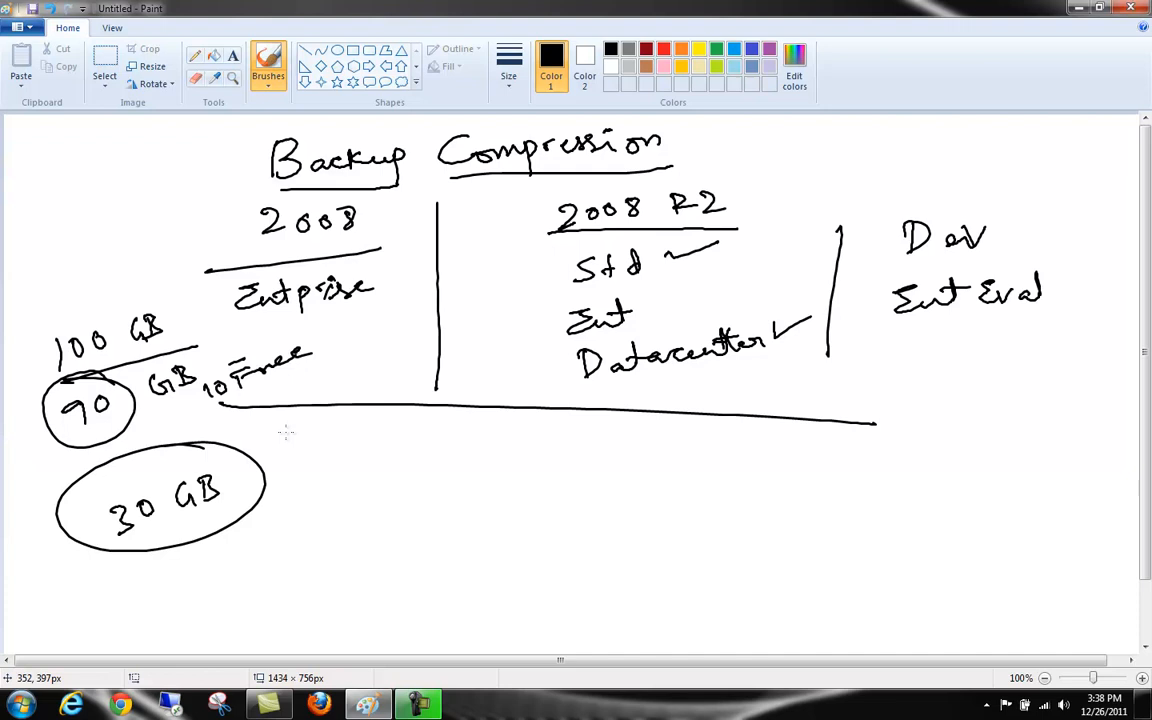
mouse_move(255, 450)
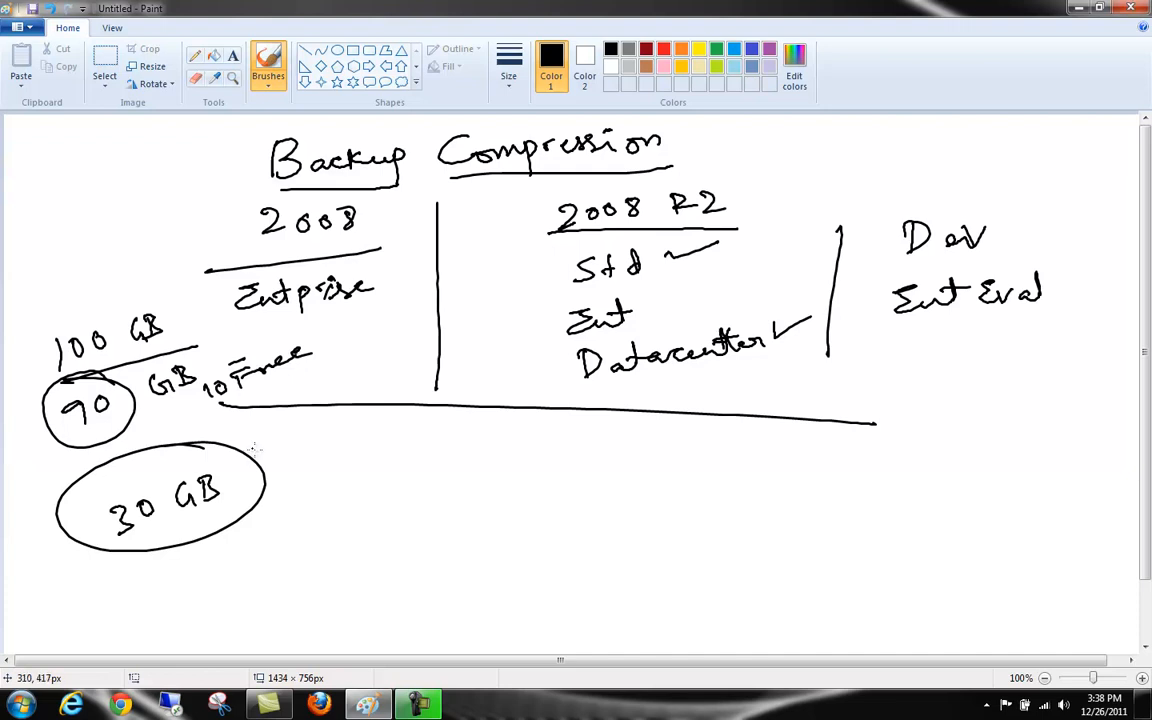
mouse_move(265, 445)
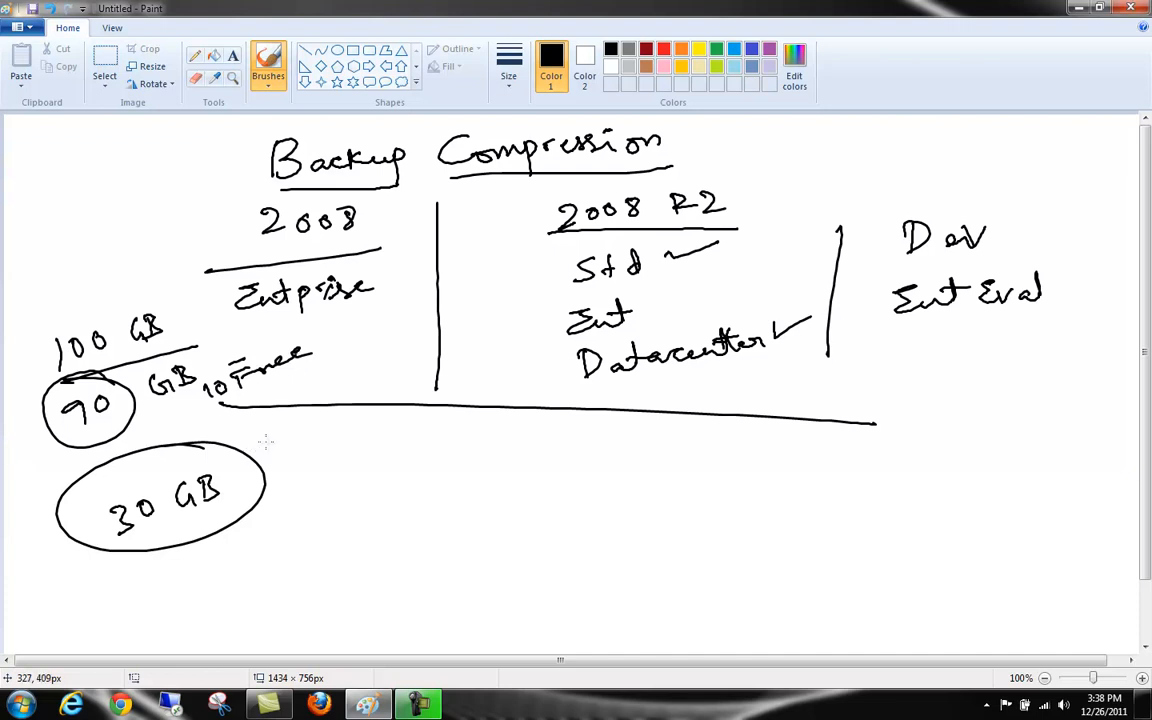
mouse_move(270, 435)
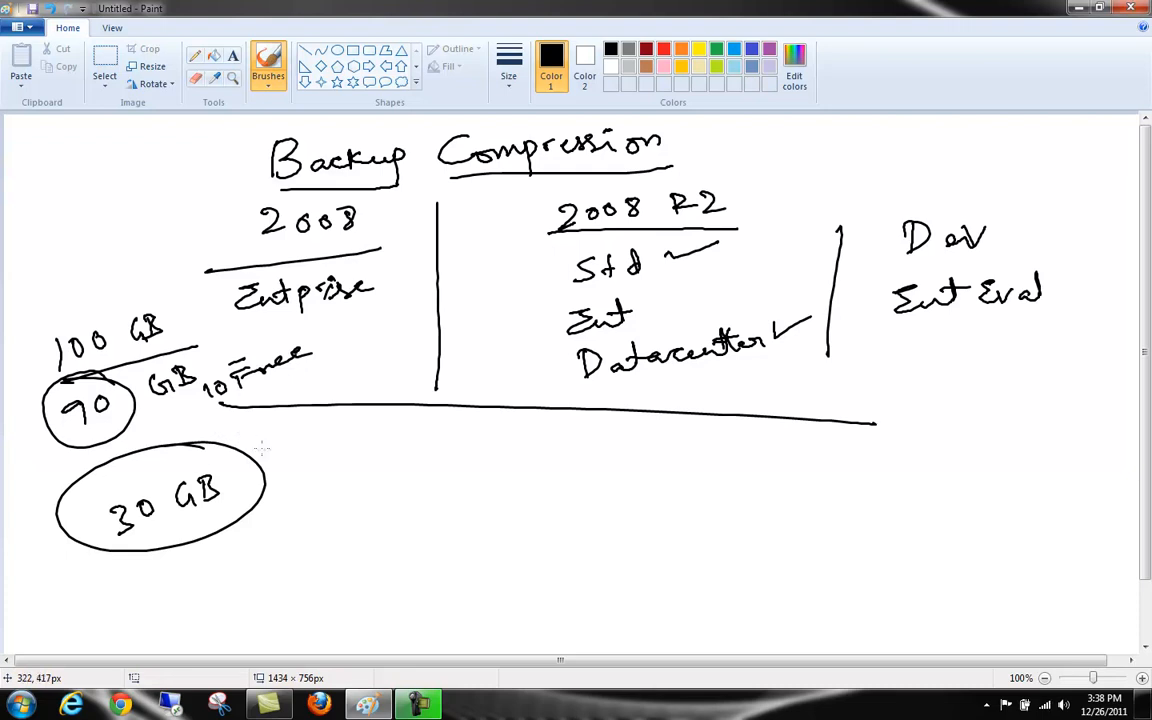
mouse_move(263, 460)
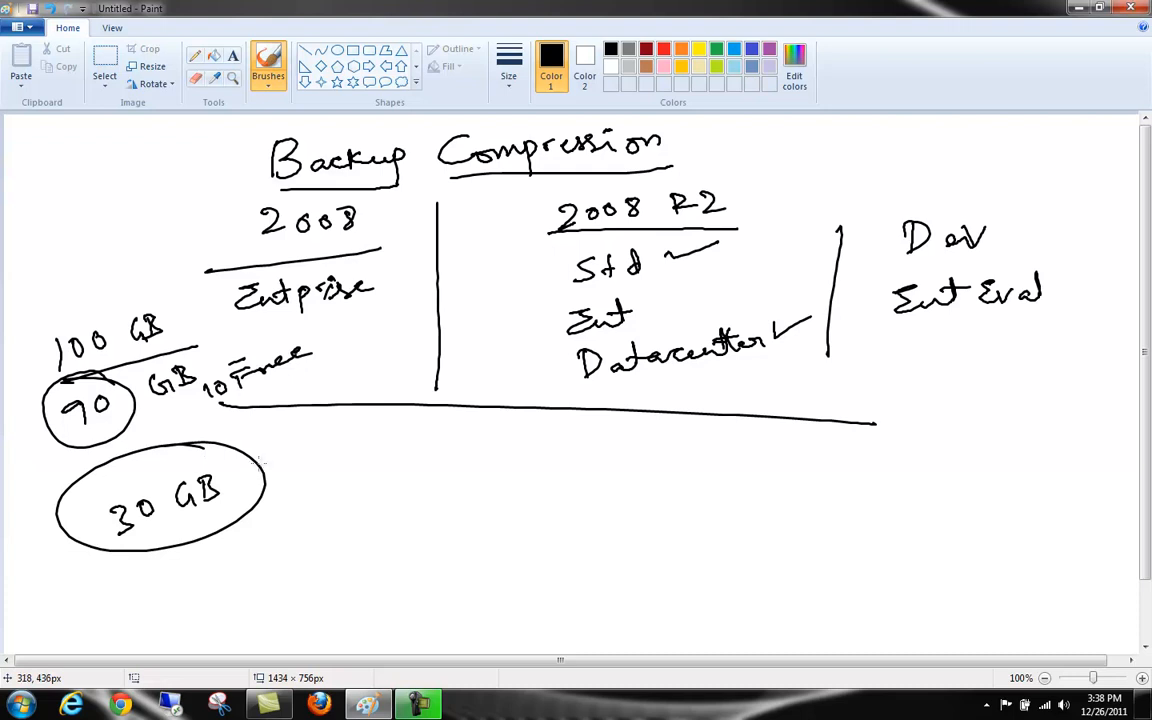
mouse_move(298, 437)
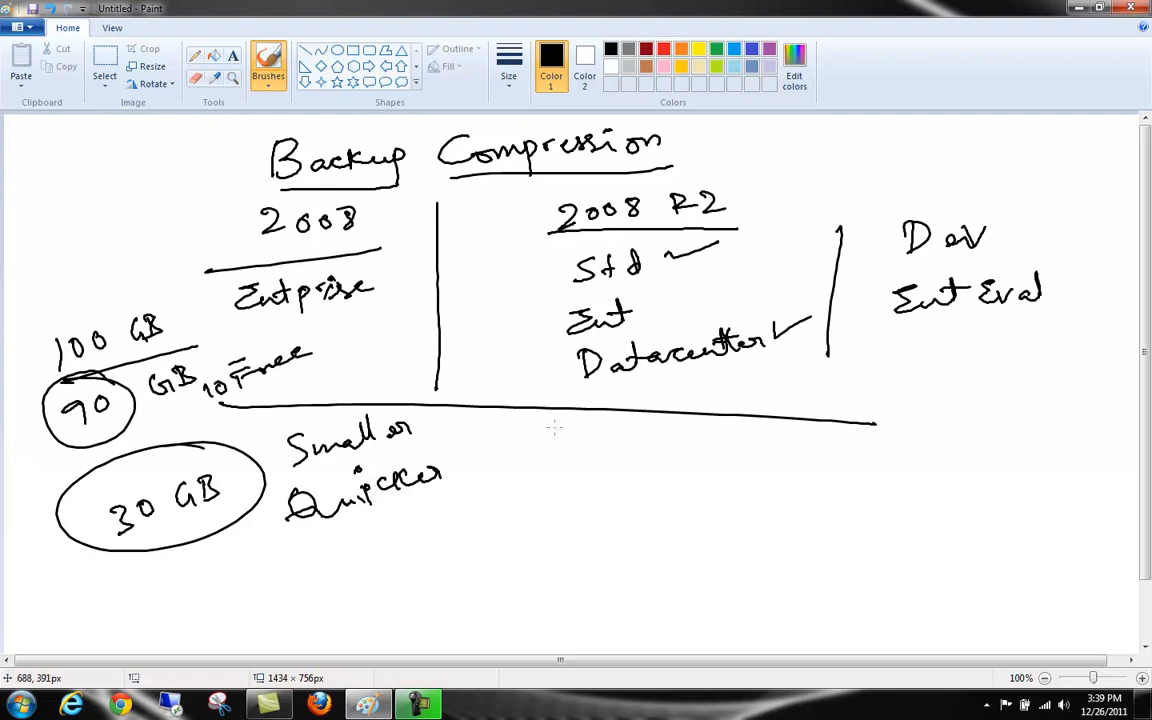
Draw a vertical divider right of Quicker, below the long horizontal line.
drag(455, 385, 483, 552)
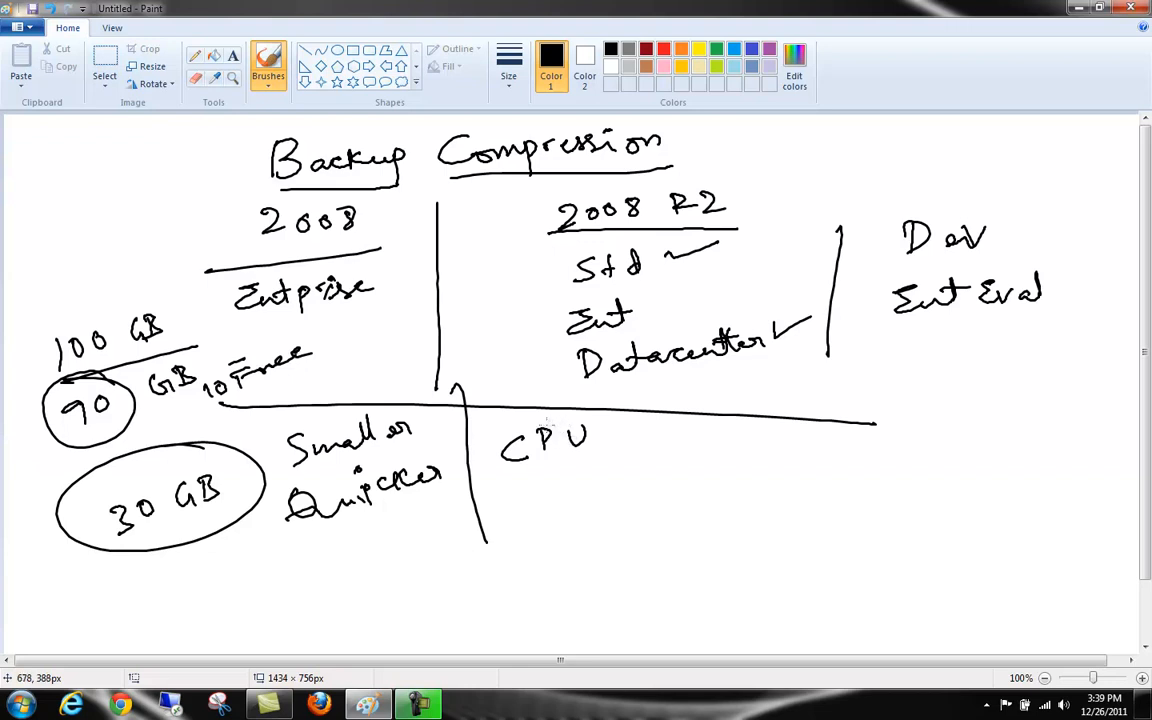
mouse_move(403, 355)
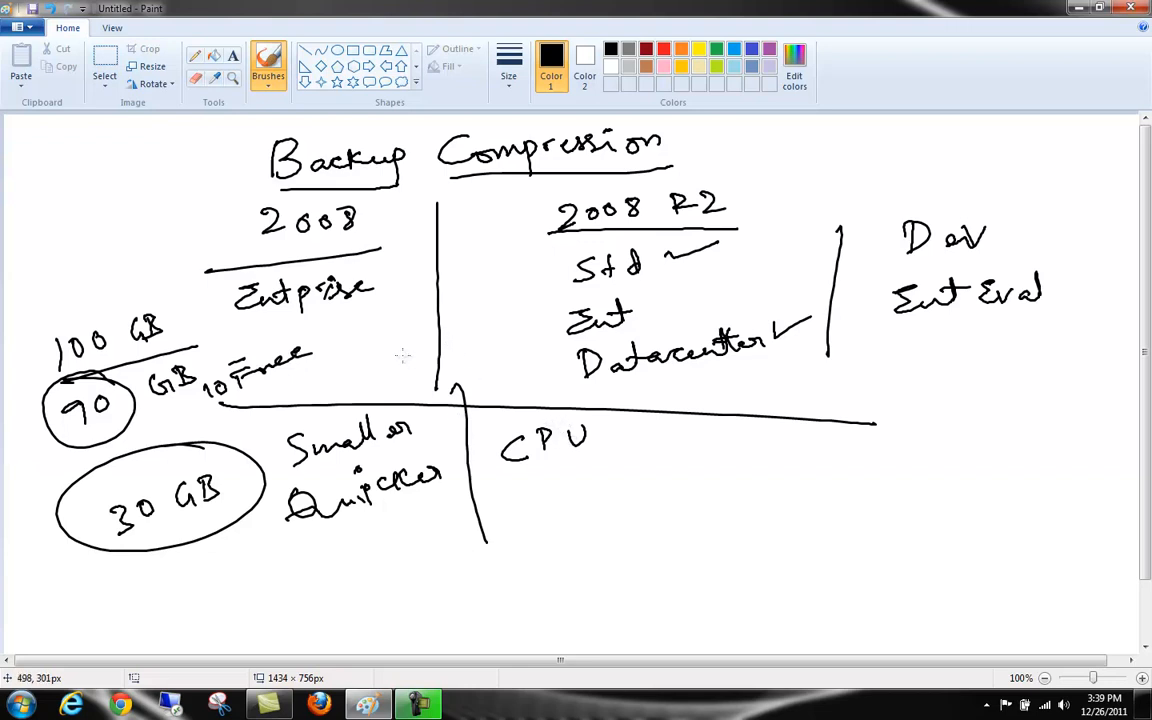